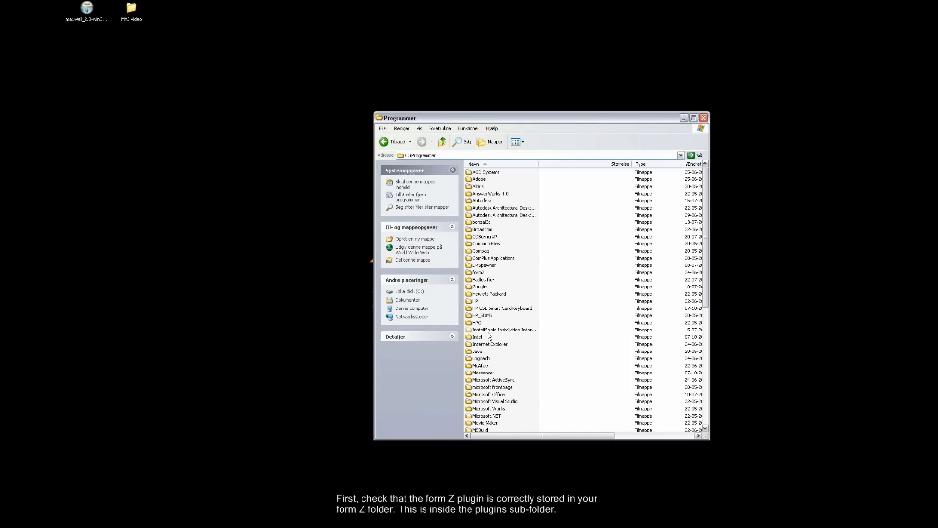
{"action": "mouse_move", "coordinate": [481, 273]}
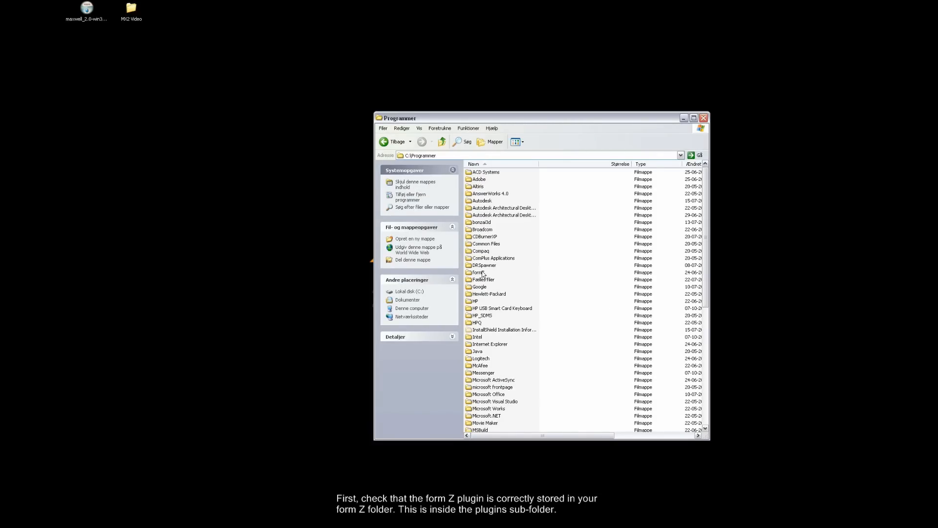
- Browse into formZ > Plugins > MaxwellZ to view the Maxwell plugin files
{"action": "double_click", "coordinate": [480, 272]}
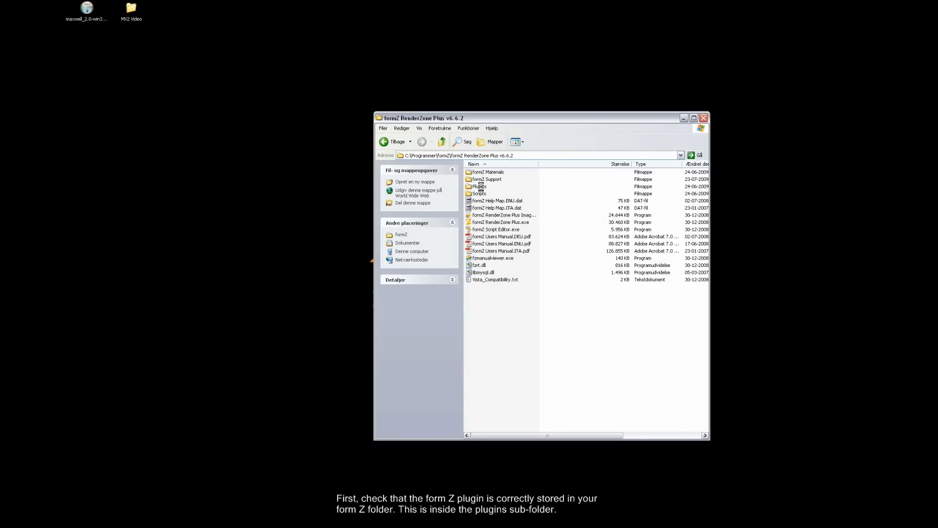
{"action": "double_click", "coordinate": [480, 186]}
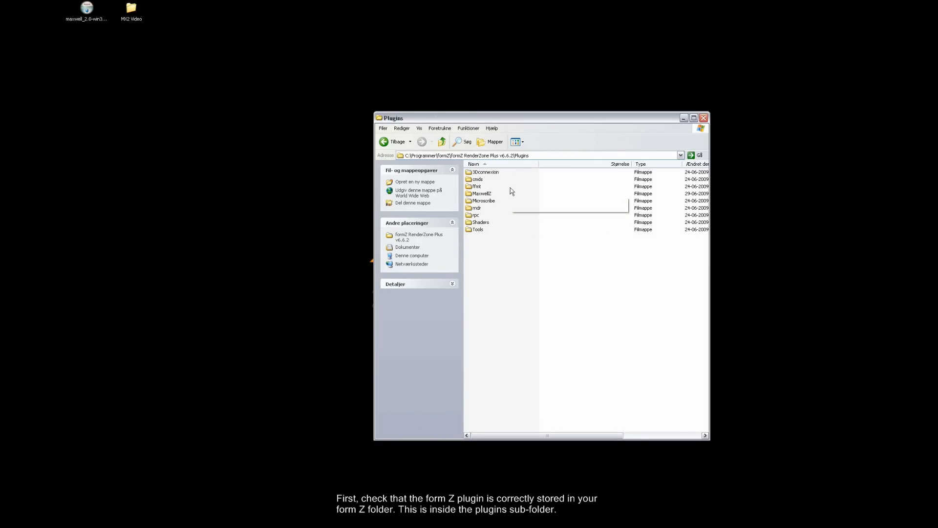
{"action": "double_click", "coordinate": [482, 193]}
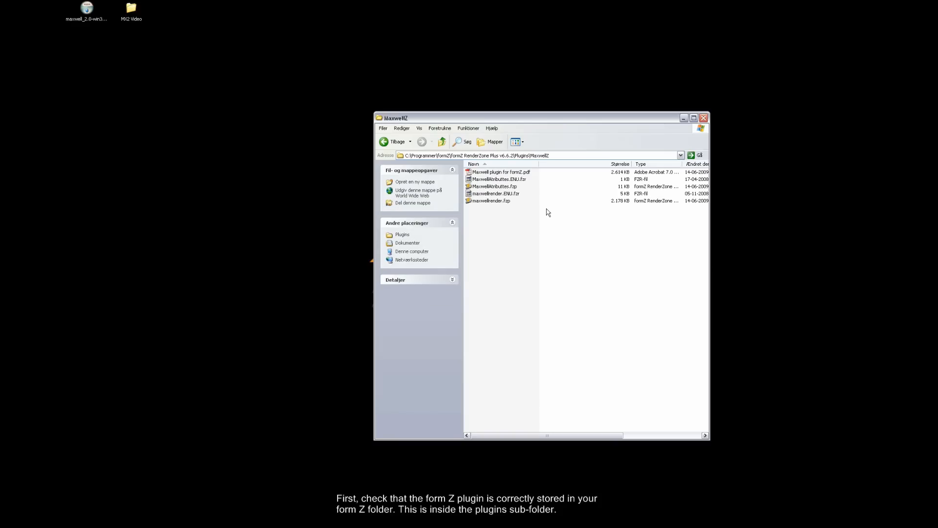
{"action": "mouse_move", "coordinate": [560, 189]}
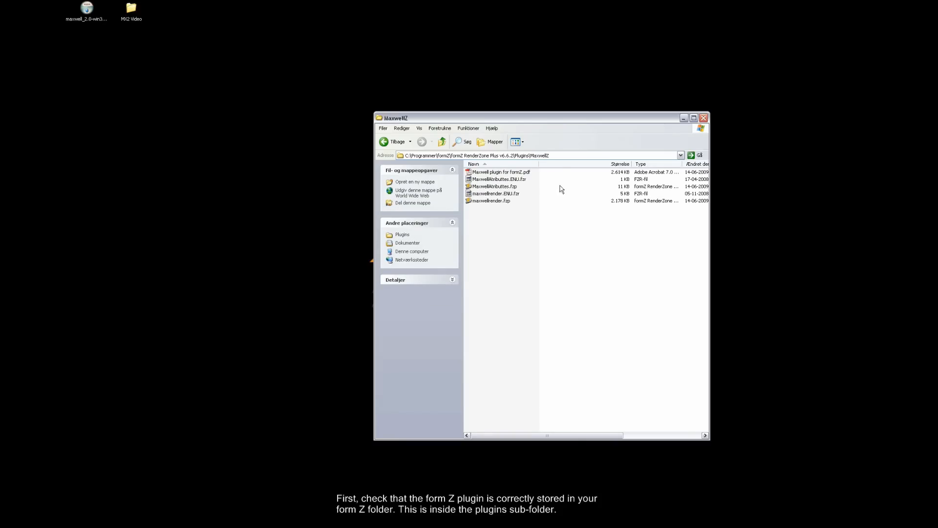
{"action": "mouse_move", "coordinate": [558, 193]}
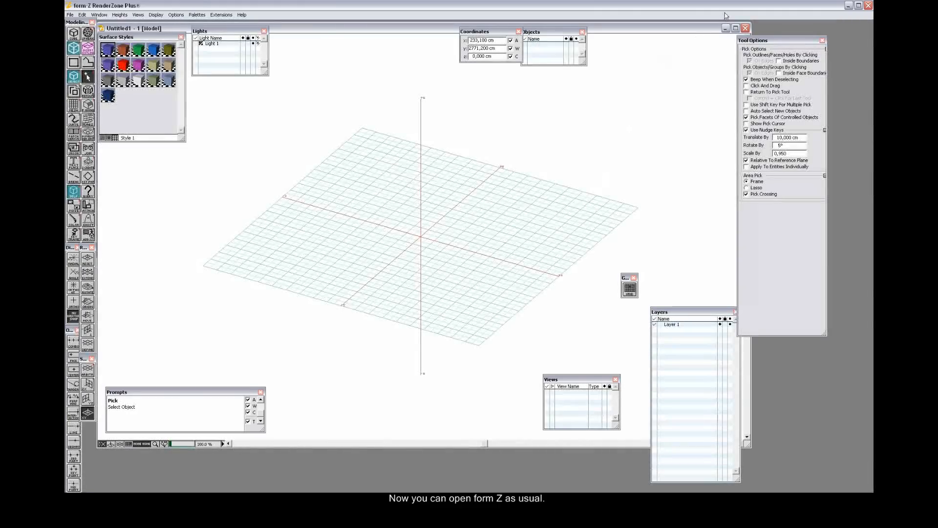
- Close the untitled model and open table_cups.fmz from the MX2 Video folder
{"action": "left_click", "coordinate": [70, 14]}
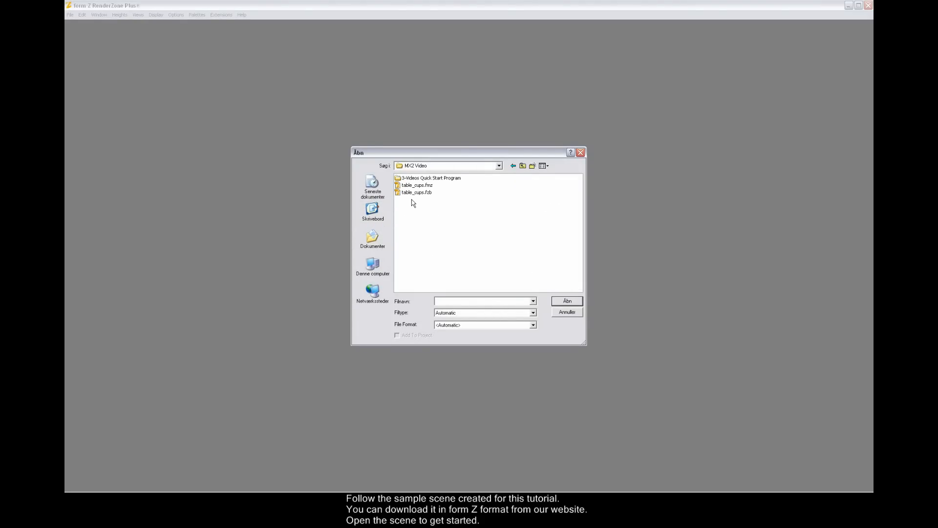
{"action": "left_click", "coordinate": [417, 185]}
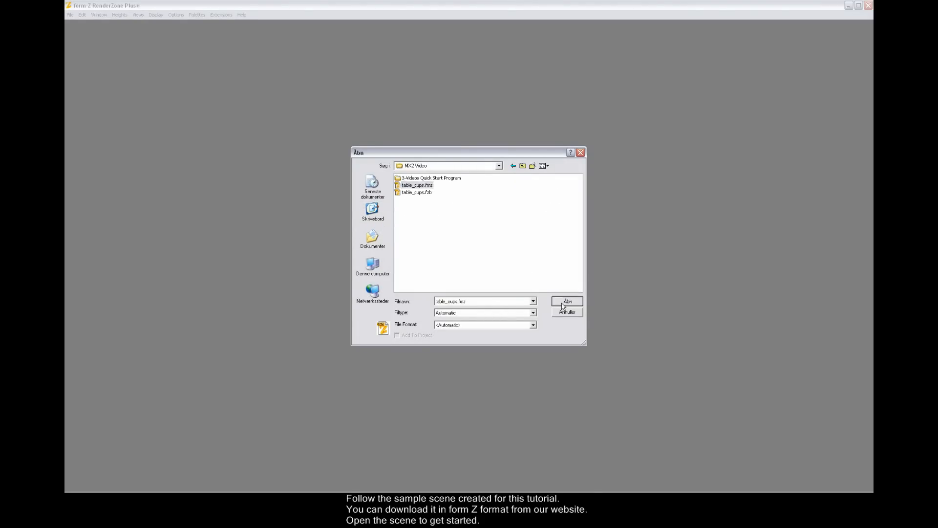
{"action": "left_click", "coordinate": [566, 301]}
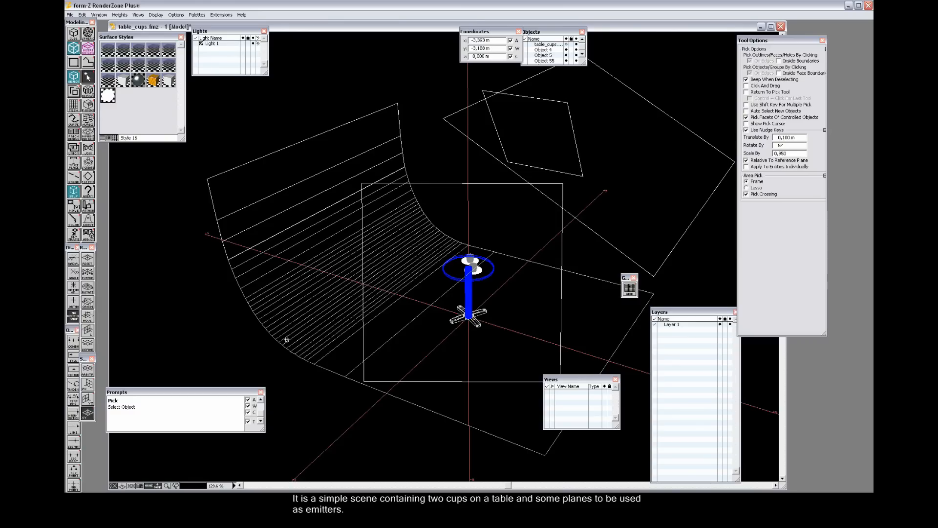
- Switch to four views and frame the camera on a close-up of the table and cups
{"action": "right_click", "coordinate": [287, 339]}
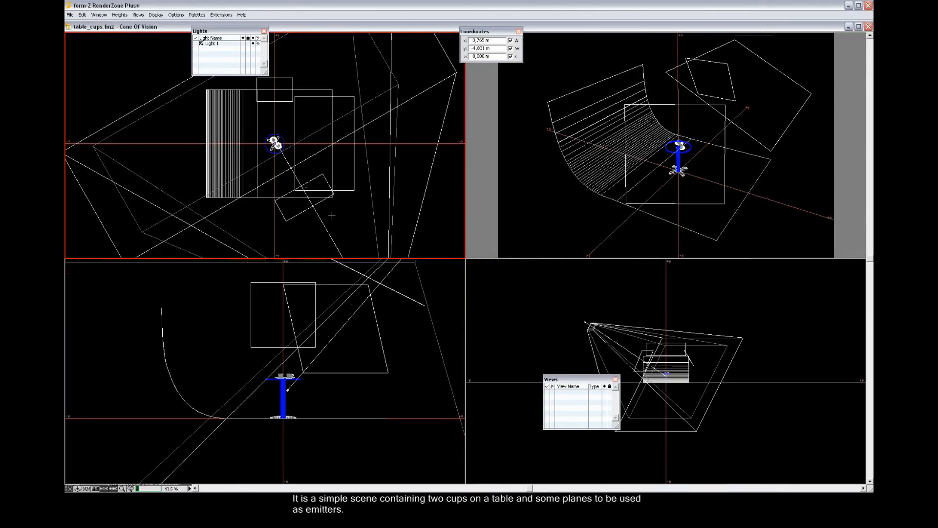
{"action": "left_click", "coordinate": [138, 15]}
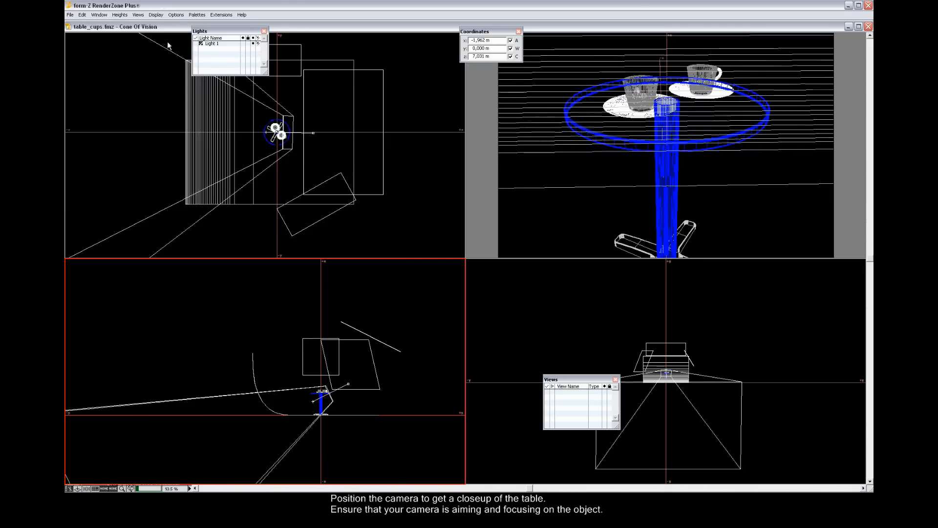
- Set the camera focal length to 20 mm and save the close-up as view 1
{"action": "left_click", "coordinate": [138, 14]}
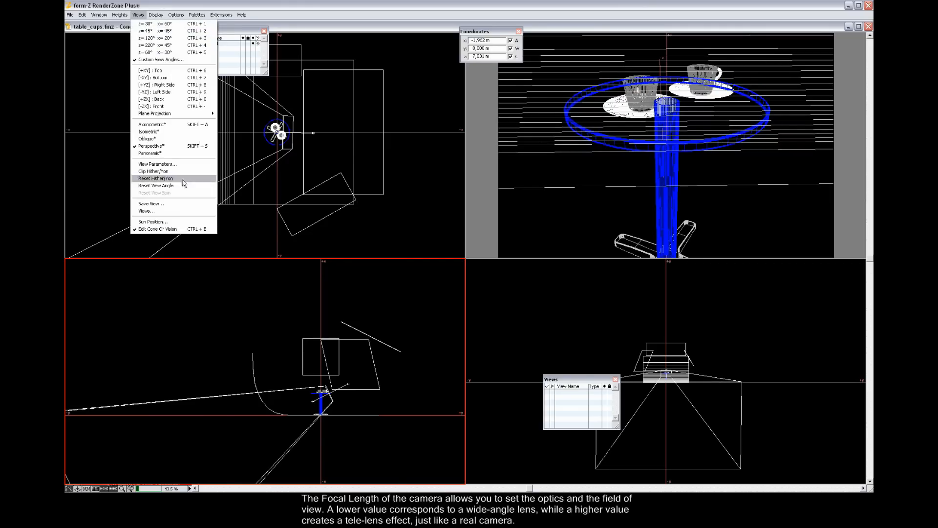
{"action": "left_click", "coordinate": [157, 165]}
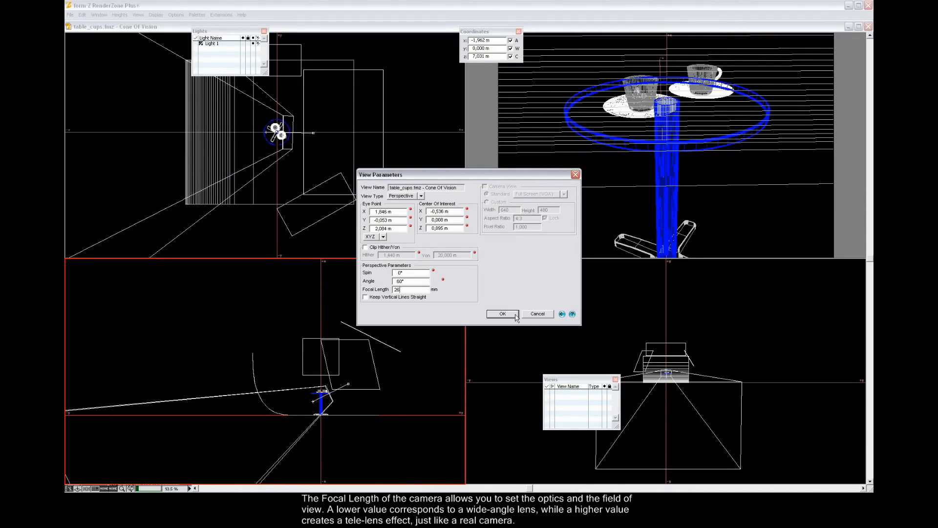
{"action": "left_click", "coordinate": [503, 314]}
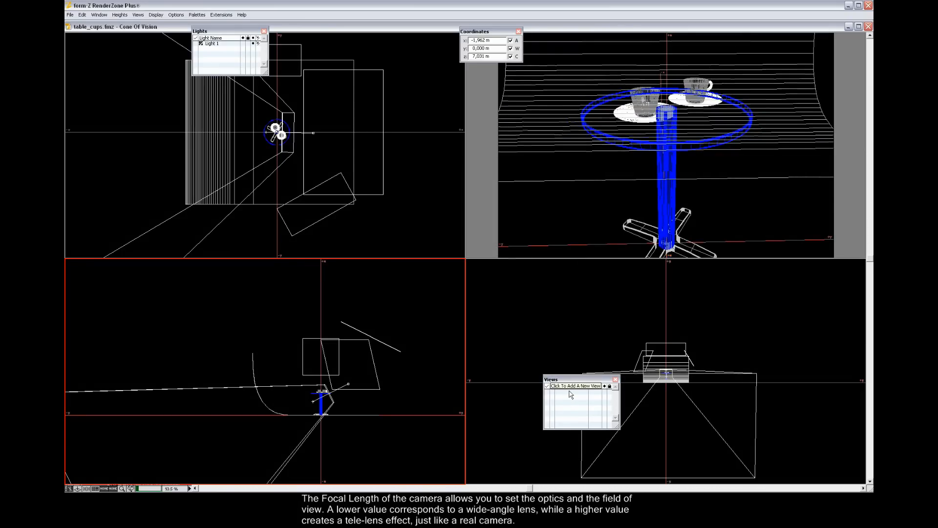
{"action": "left_click", "coordinate": [576, 386]}
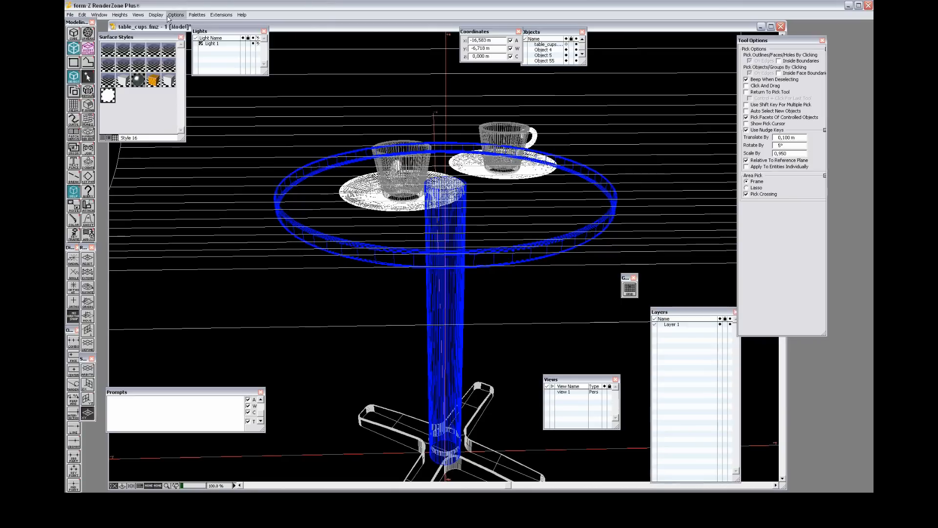
- Open the Maxwell Render options from the modeling display options
{"action": "left_click", "coordinate": [155, 14]}
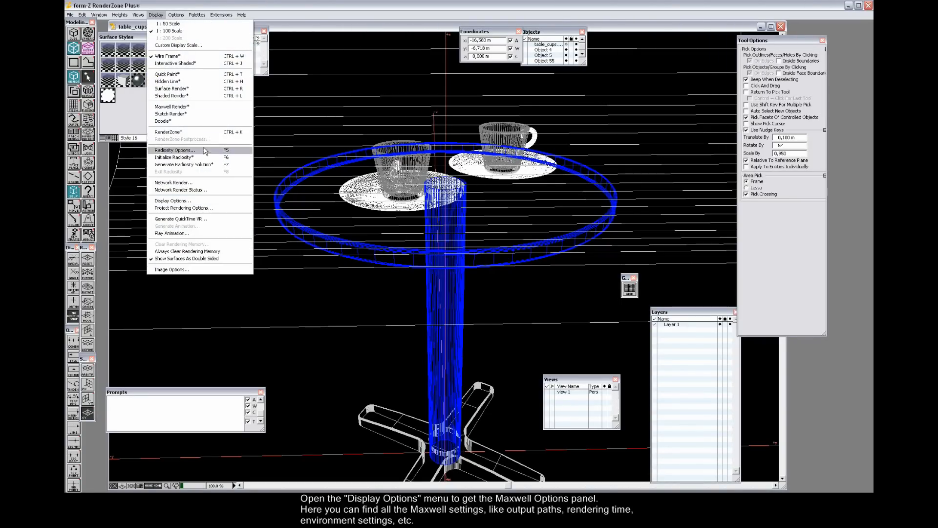
{"action": "left_click", "coordinate": [173, 200]}
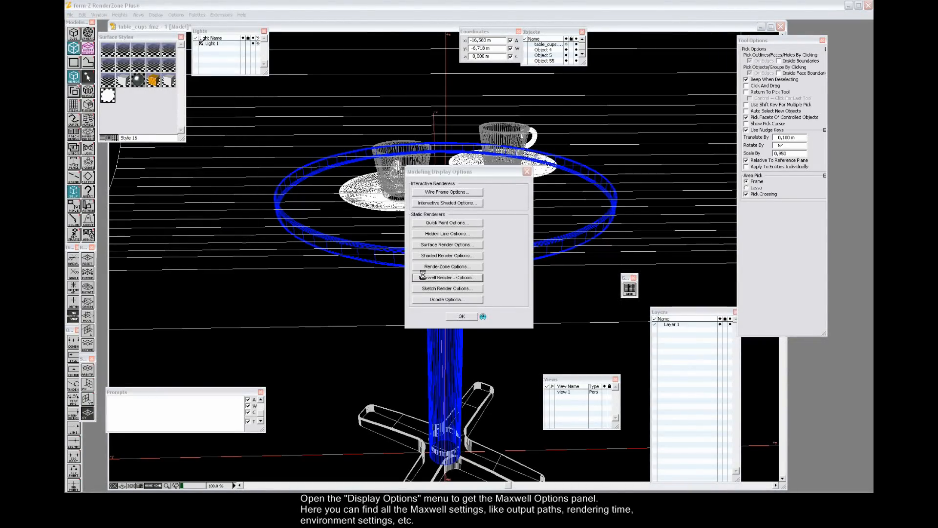
{"action": "left_click", "coordinate": [446, 277]}
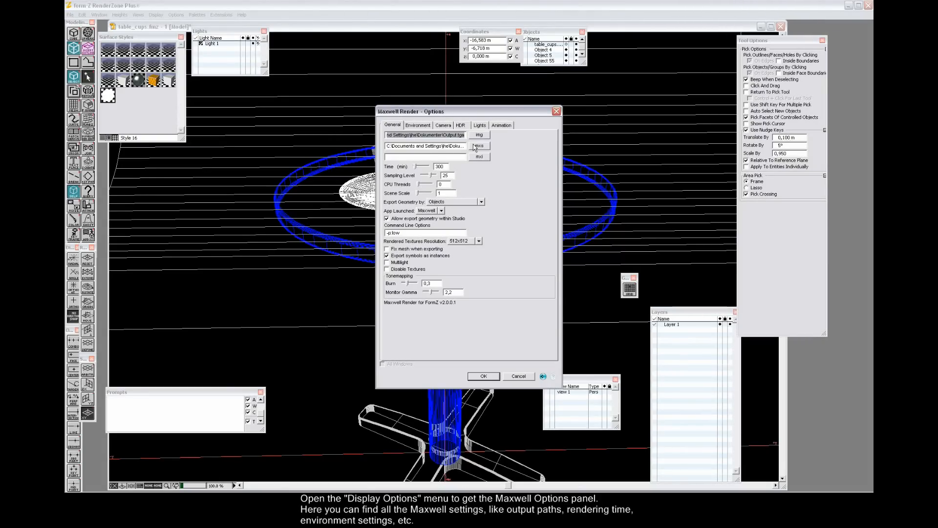
{"action": "mouse_move", "coordinate": [442, 171]}
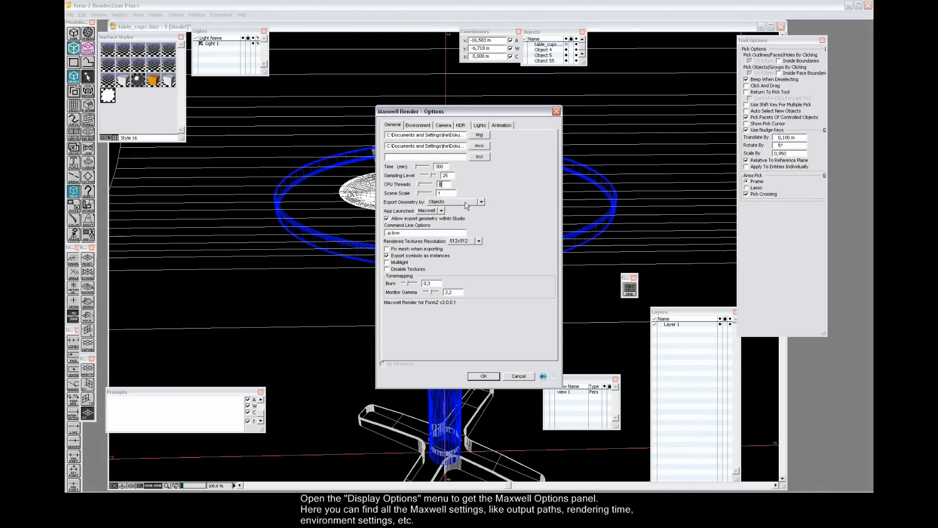
{"action": "mouse_move", "coordinate": [440, 211]}
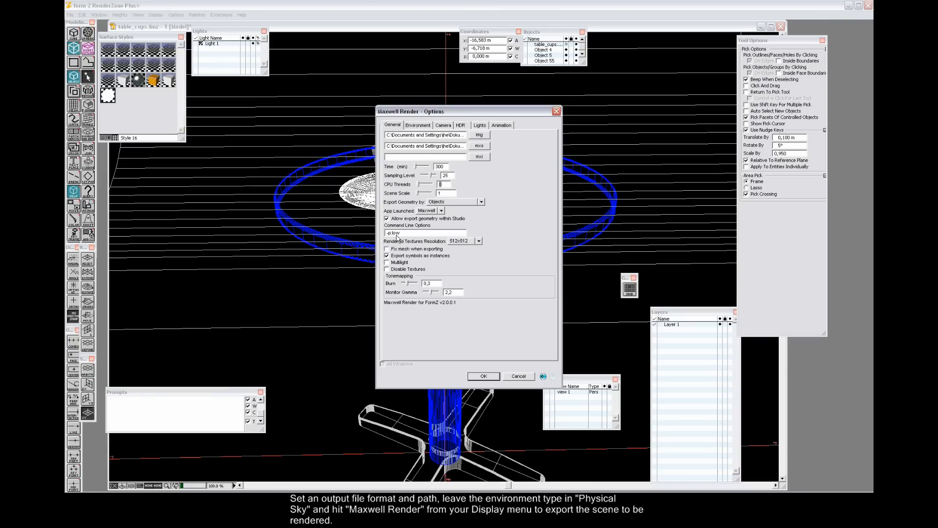
{"action": "mouse_move", "coordinate": [449, 250]}
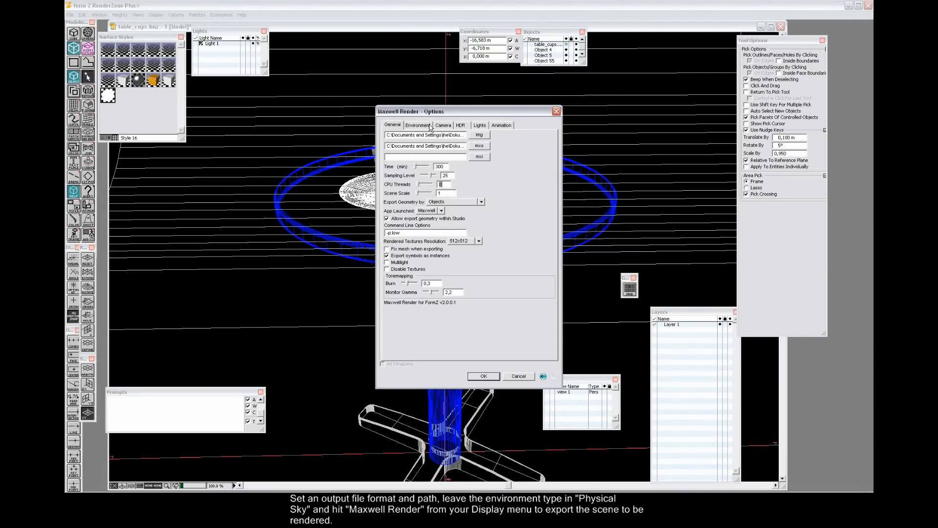
- Review the Physical Sky environment and general output path, then accept both dialogs
{"action": "left_click", "coordinate": [415, 124]}
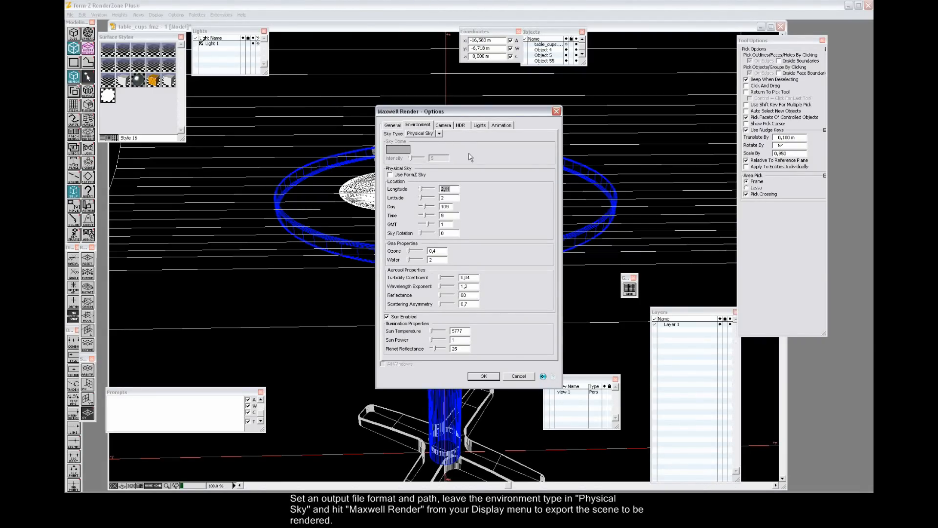
{"action": "left_click", "coordinate": [392, 125]}
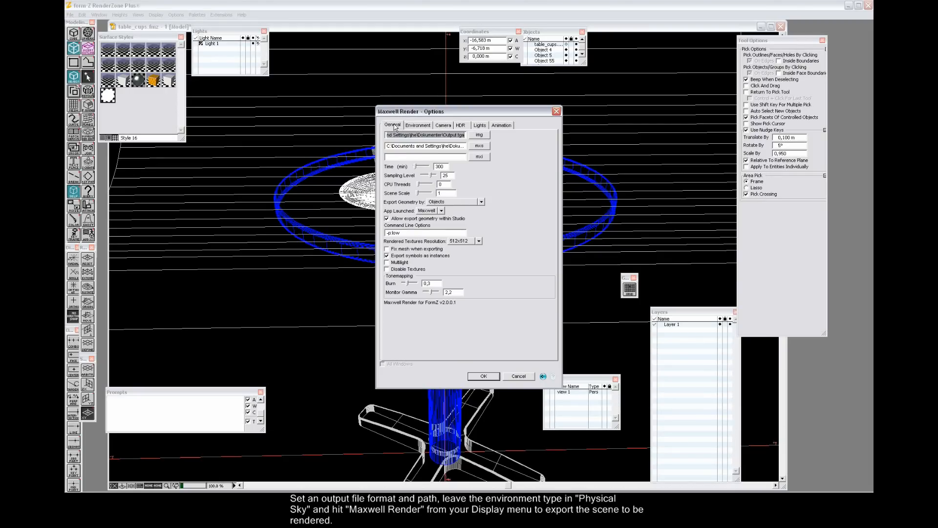
{"action": "mouse_move", "coordinate": [484, 349]}
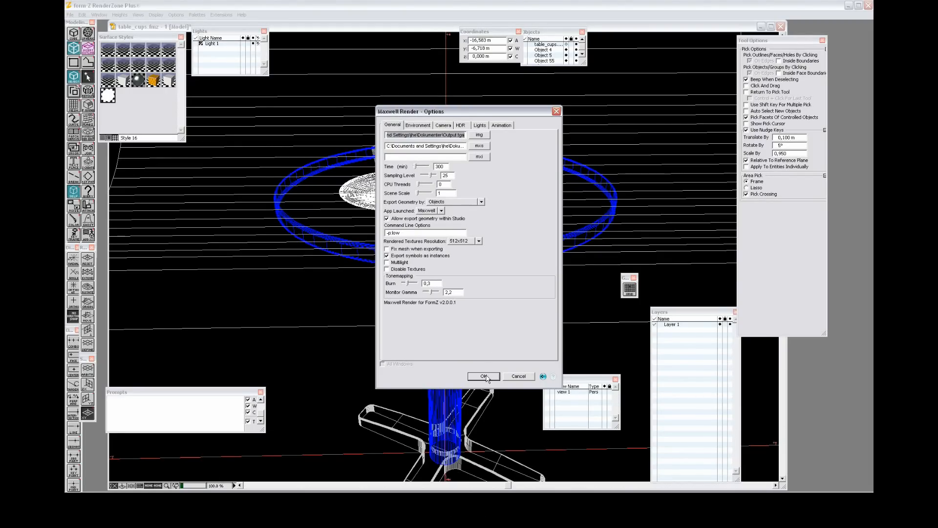
{"action": "left_click", "coordinate": [484, 376]}
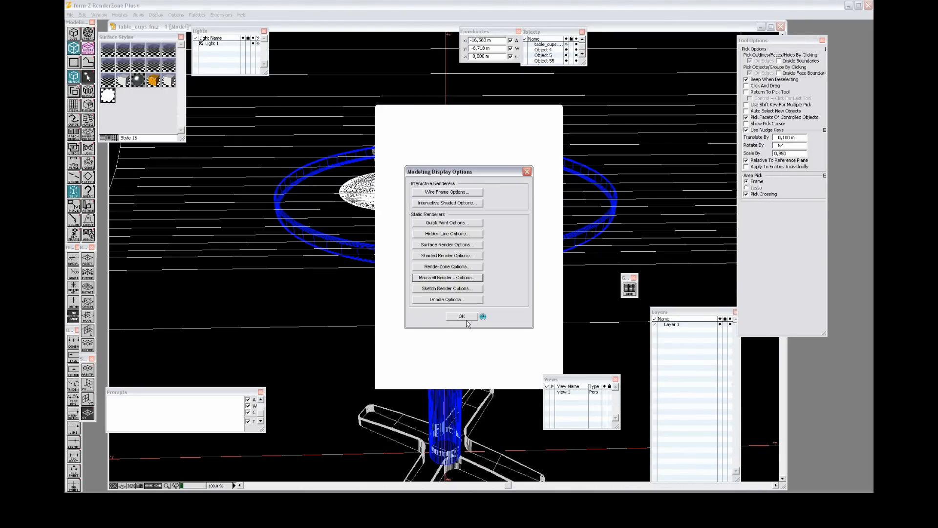
{"action": "left_click", "coordinate": [461, 316]}
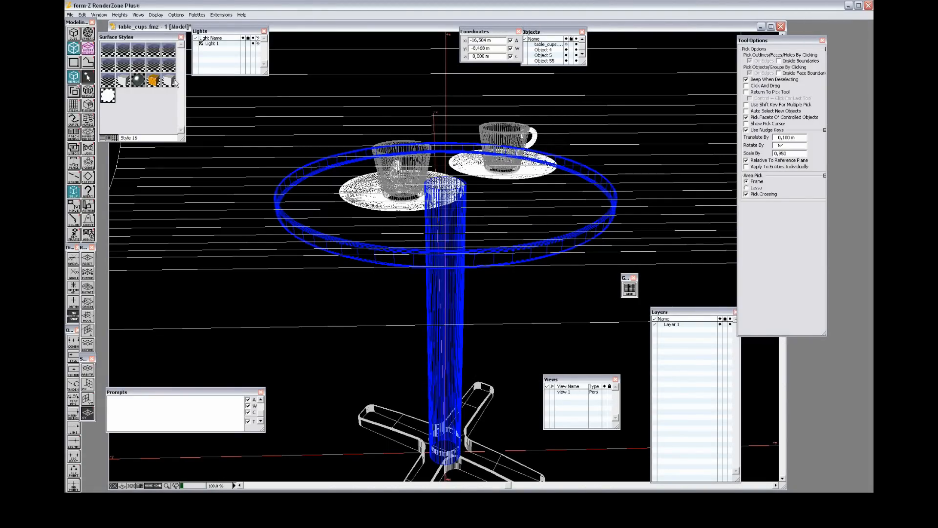
- Export the scene via Display > Maxwell Render and maximize the render window
{"action": "left_click", "coordinate": [156, 14]}
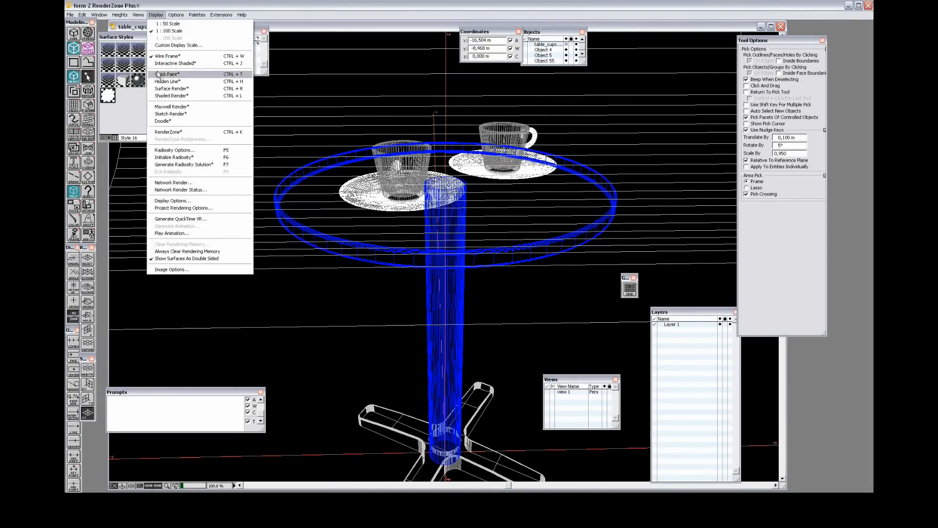
{"action": "mouse_move", "coordinate": [174, 106]}
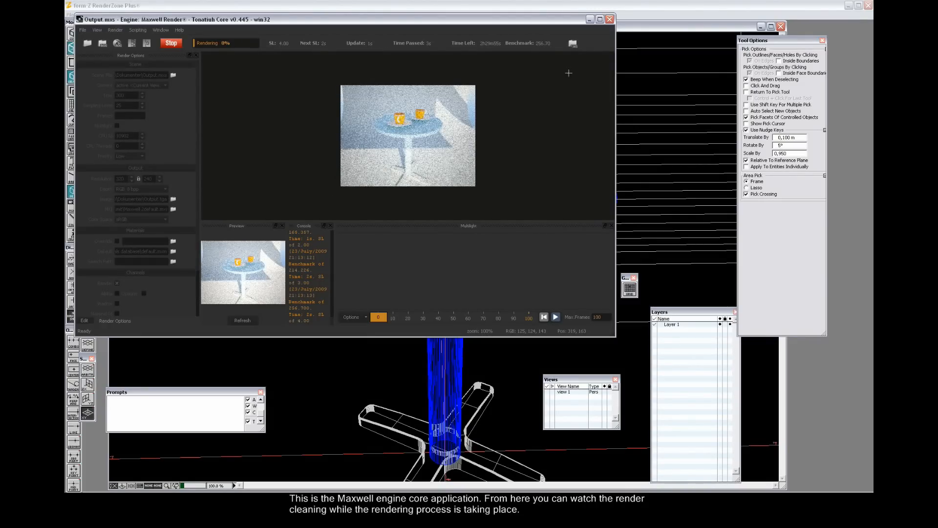
{"action": "left_click", "coordinate": [599, 19]}
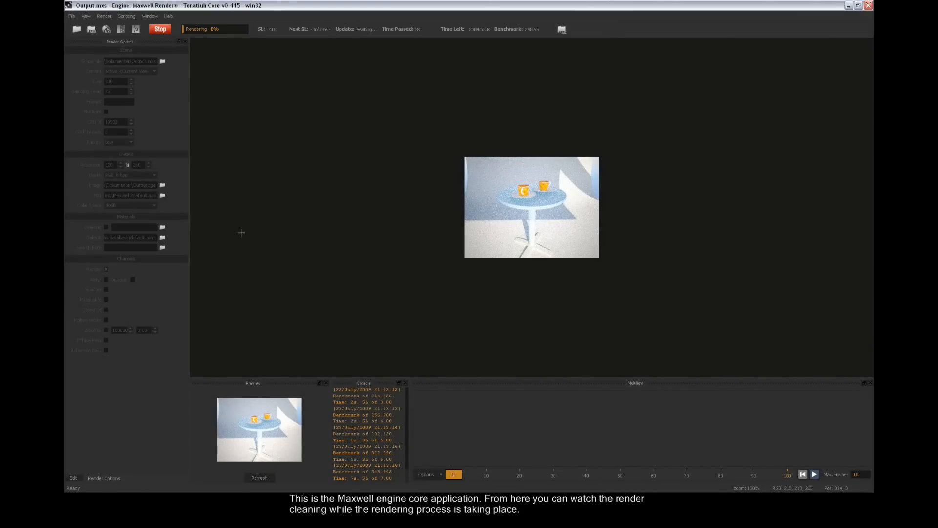
- Re-render at 1000 x 750 from scratch, overwriting the previous output image
{"action": "left_click", "coordinate": [160, 29]}
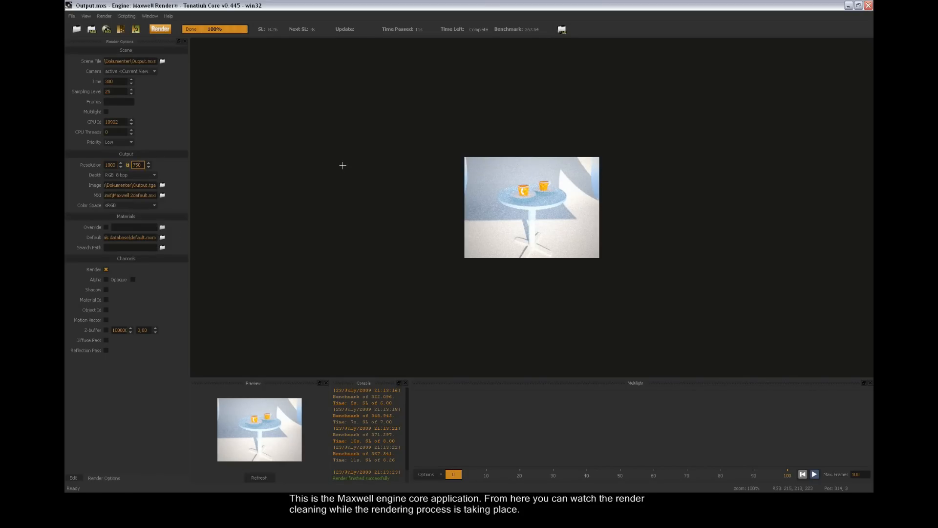
{"action": "left_click", "coordinate": [160, 29]}
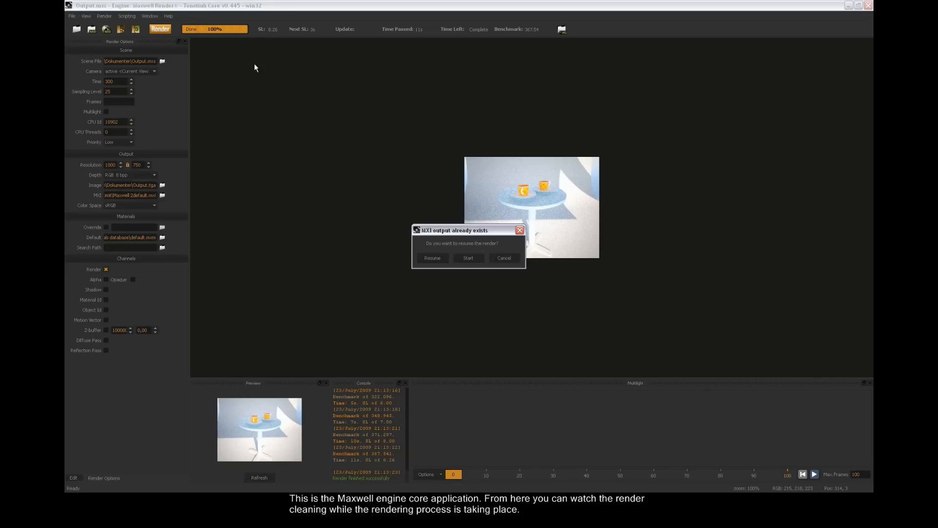
{"action": "left_click", "coordinate": [468, 258]}
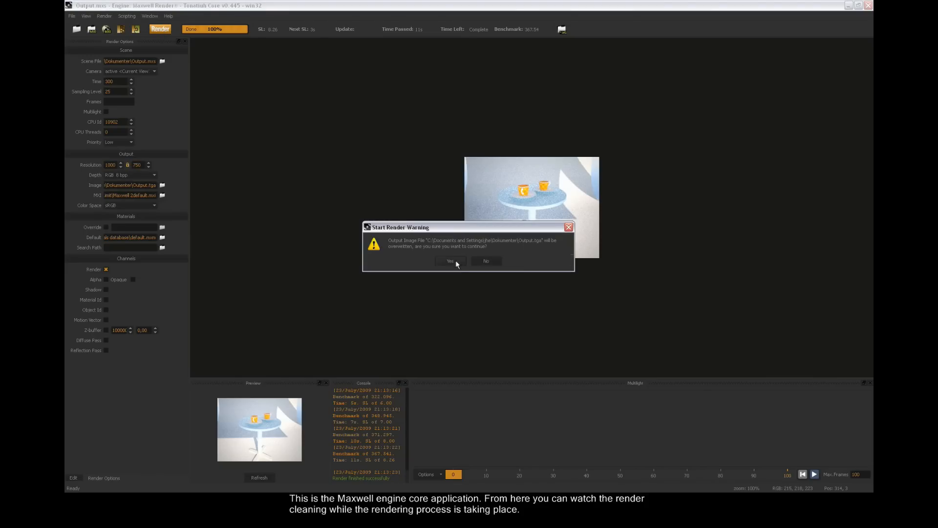
{"action": "left_click", "coordinate": [450, 261]}
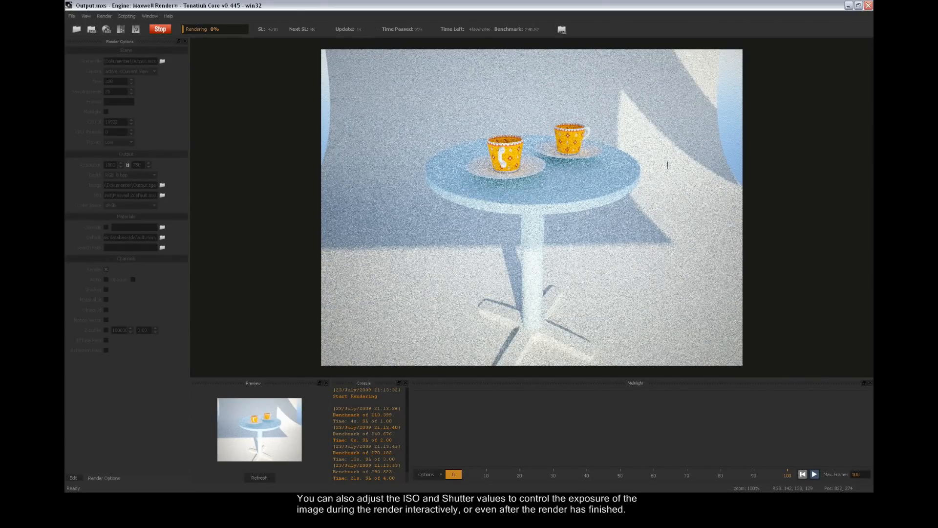
- Open the camera exposure panel and try several ISO values with the slider
{"action": "left_click", "coordinate": [72, 478]}
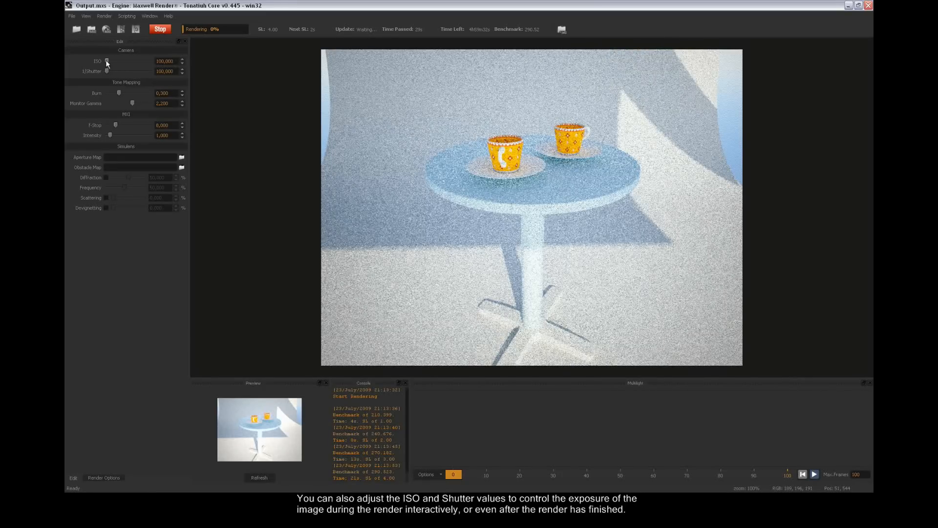
{"action": "left_click_drag", "start_coordinate": [106, 61], "coordinate": [111, 61]}
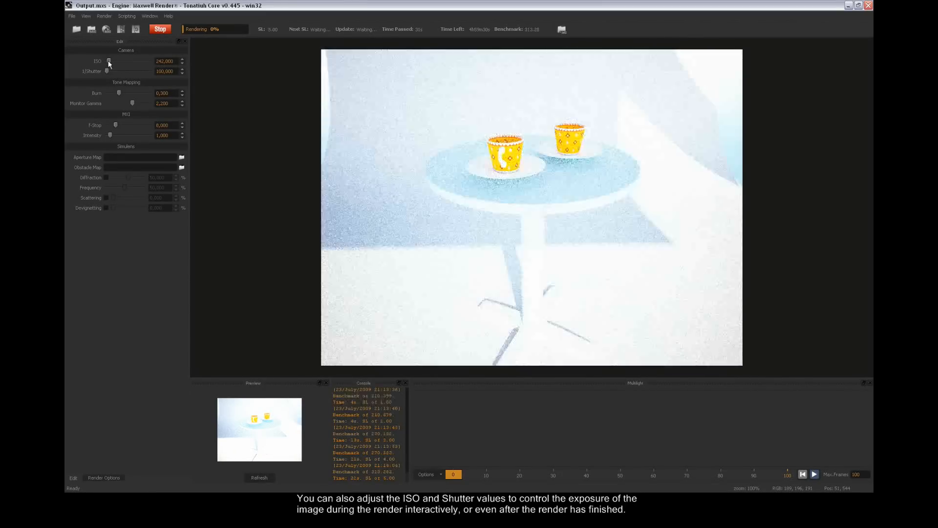
{"action": "left_click_drag", "start_coordinate": [109, 60], "coordinate": [110, 63]}
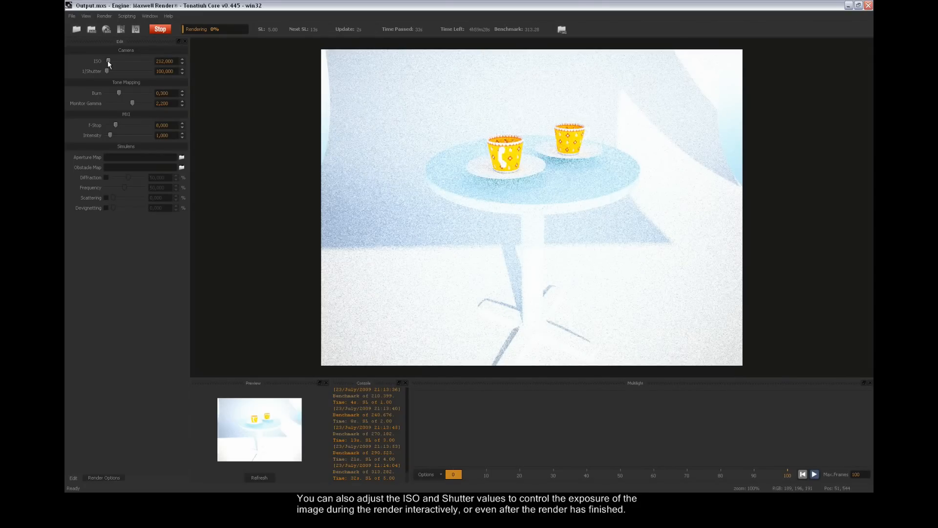
{"action": "left_click_drag", "start_coordinate": [109, 60], "coordinate": [106, 61]}
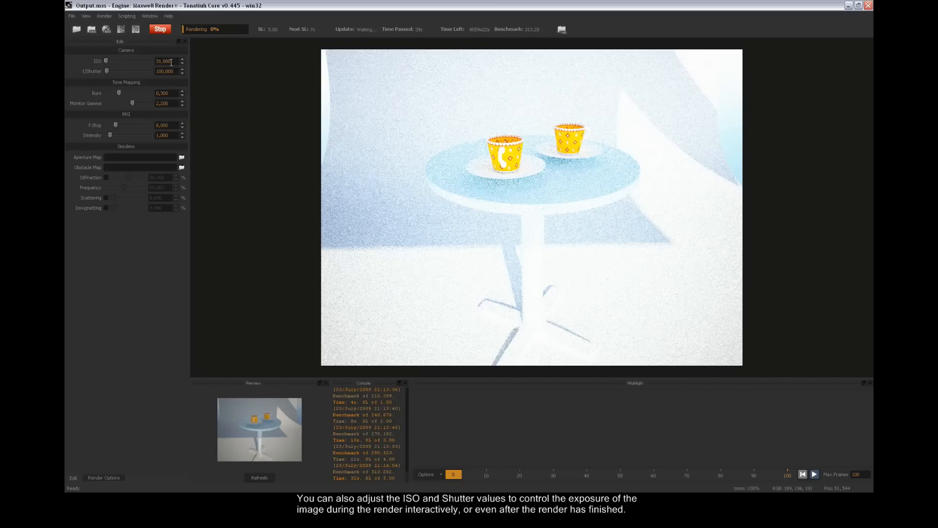
- Enter ISO 100 and raise the shutter to 831
{"action": "triple_click", "coordinate": [163, 60]}
{"action": "type", "text": "100"}
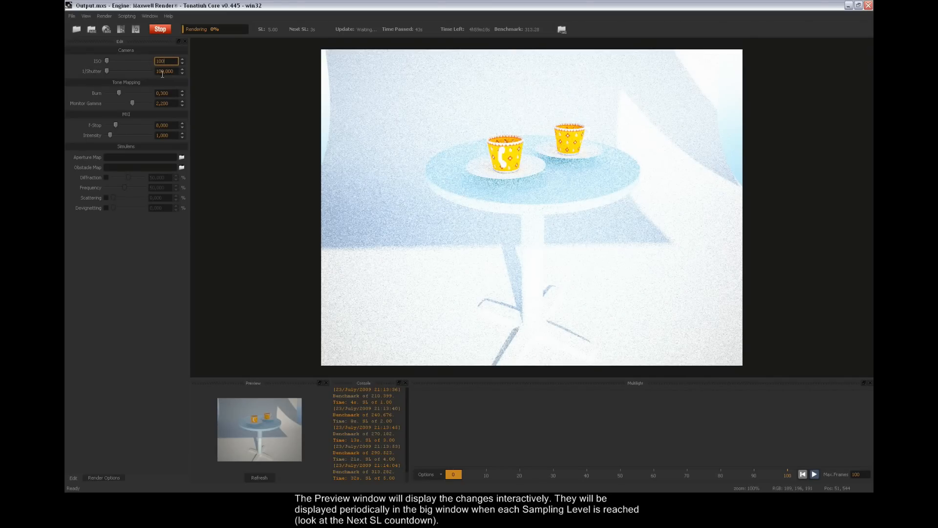
{"action": "left_click", "coordinate": [165, 71]}
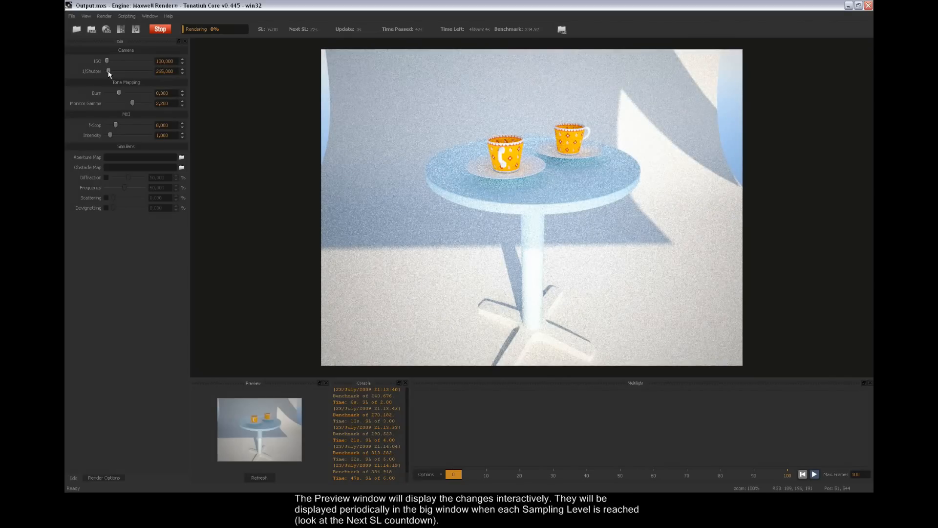
{"action": "left_click_drag", "start_coordinate": [108, 72], "coordinate": [115, 72]}
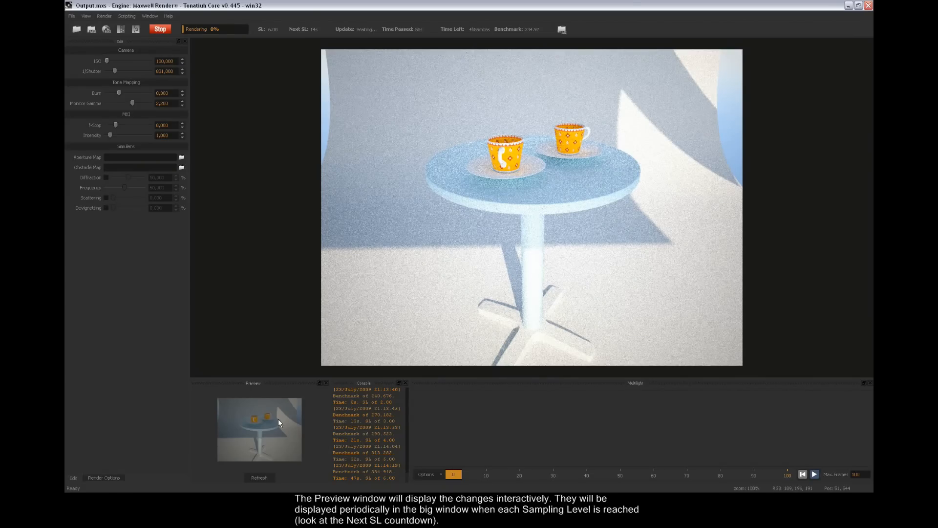
{"action": "mouse_move", "coordinate": [312, 176]}
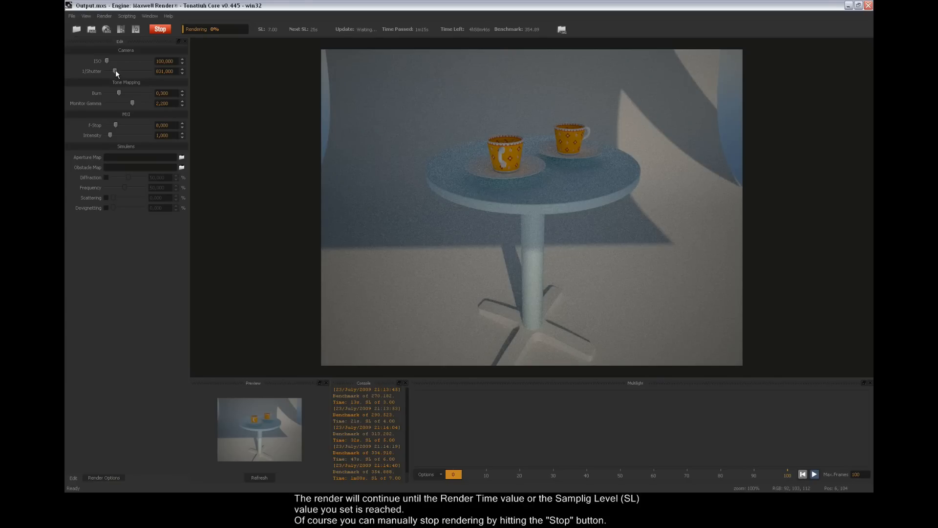
- Set the shutter to 200 and monitor gamma to 2,000
{"action": "left_click_drag", "start_coordinate": [115, 70], "coordinate": [109, 70]}
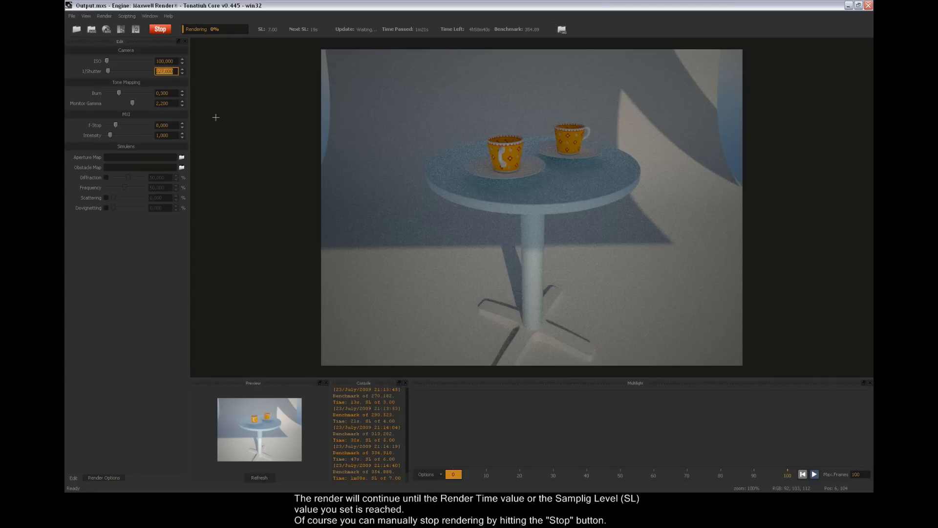
{"action": "type", "text": "200"}
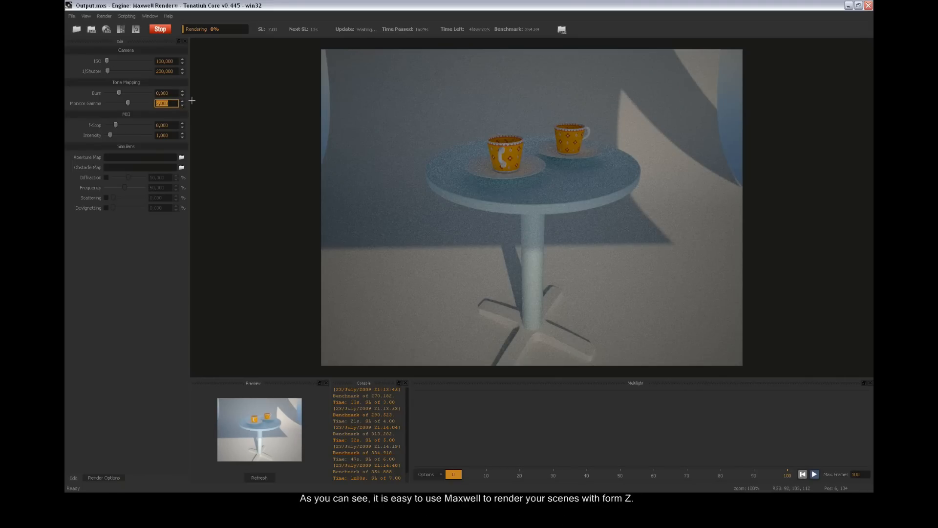
{"action": "type", "text": "2,000"}
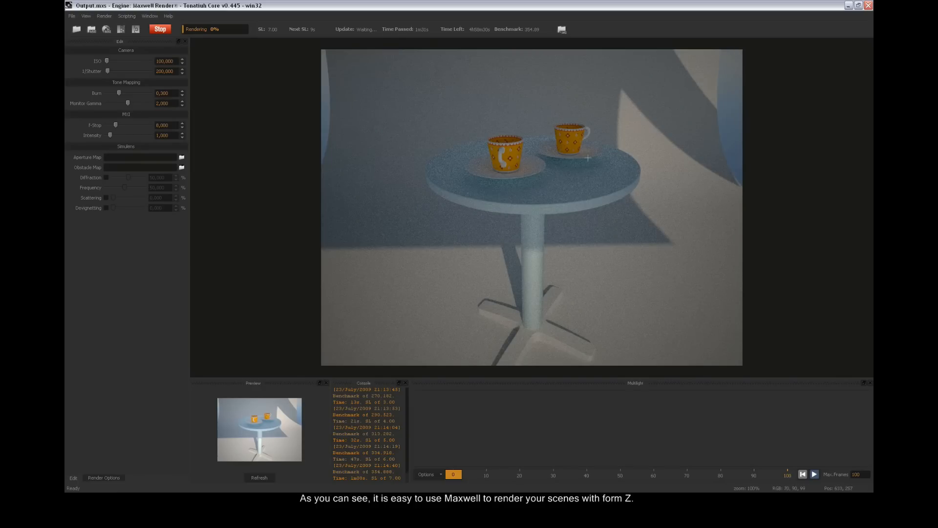
{"action": "mouse_move", "coordinate": [673, 137]}
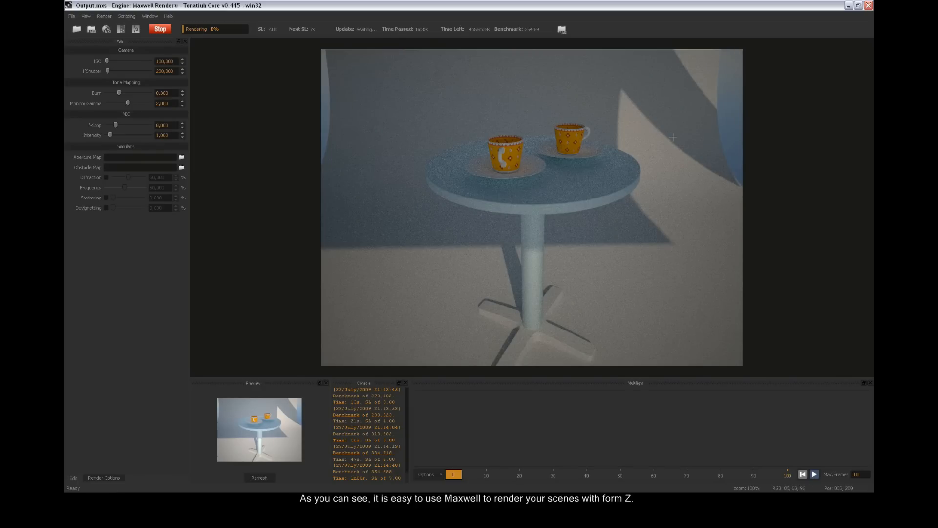